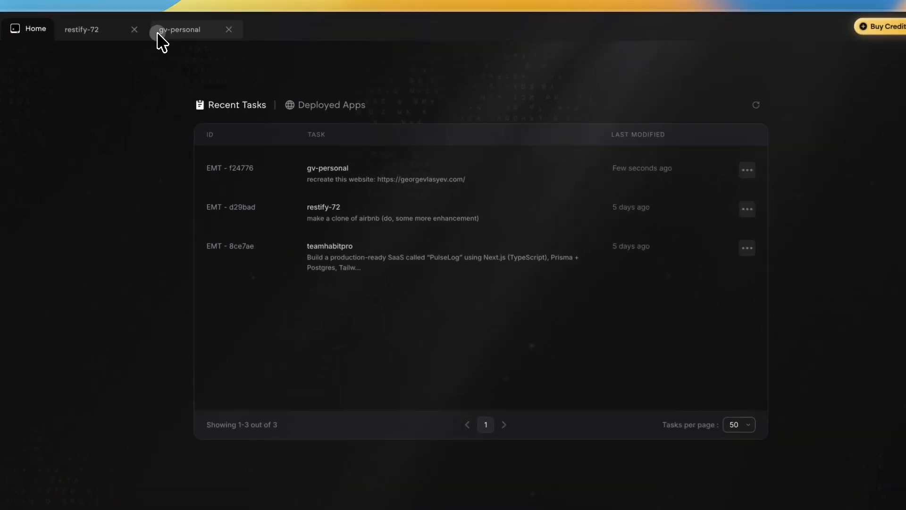
Open the gv-personal task, dismiss the VS Code link dialog, and show its run details.
left_click(179, 29)
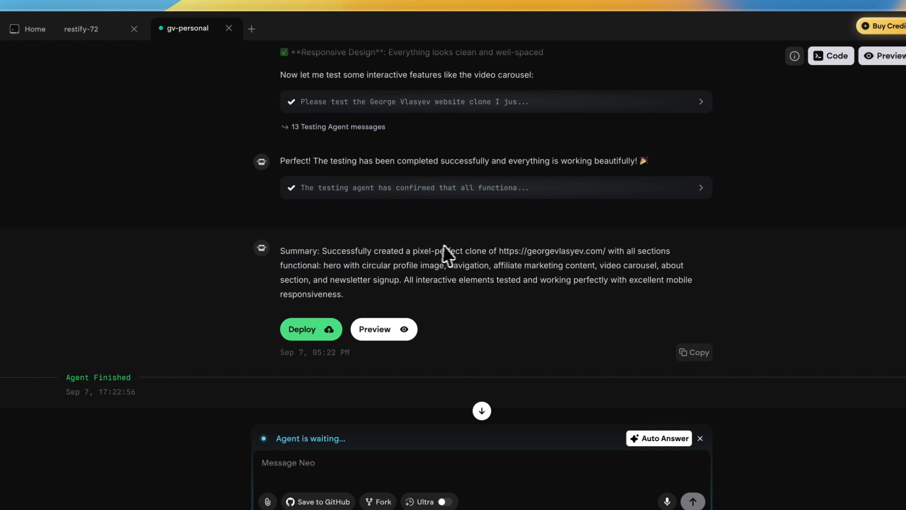
left_click(830, 55)
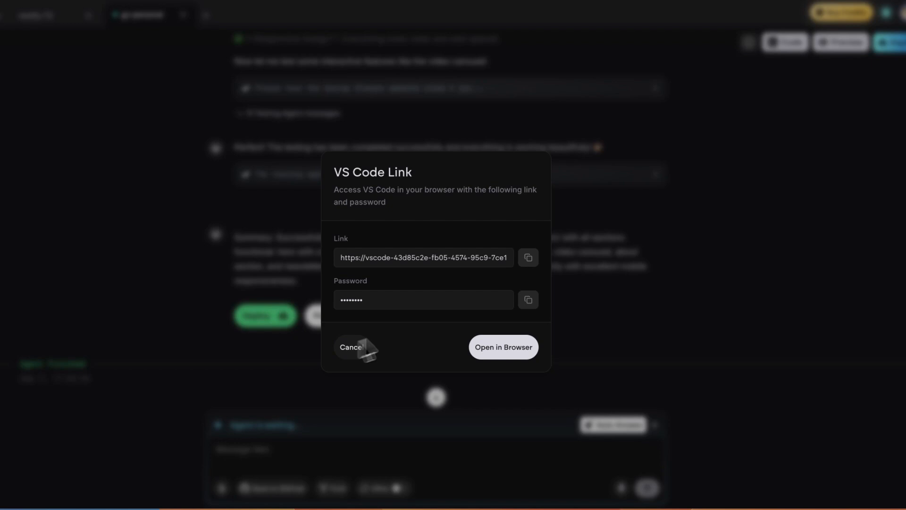
left_click(350, 347)
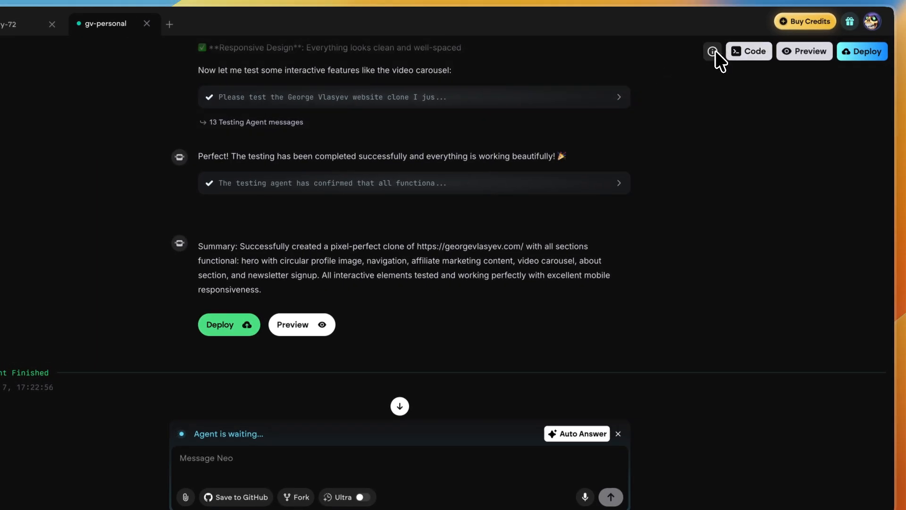
left_click(712, 51)
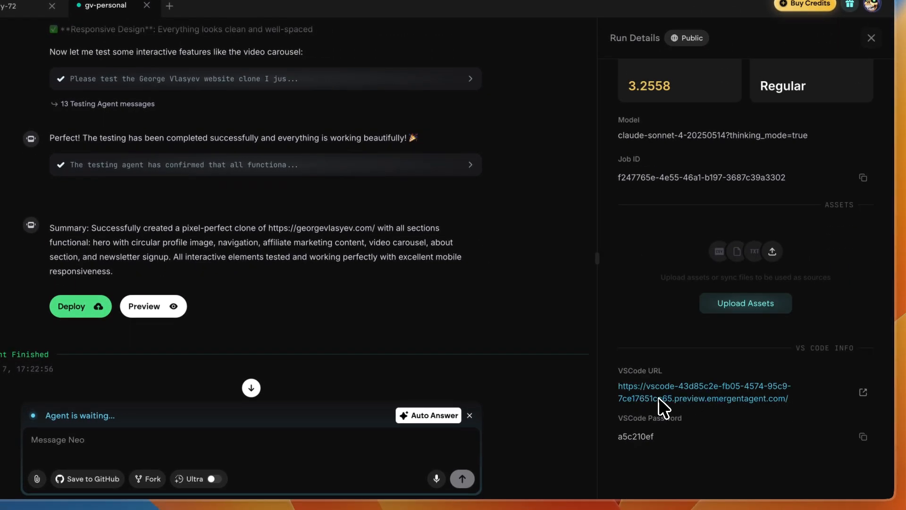
mouse_move(700, 441)
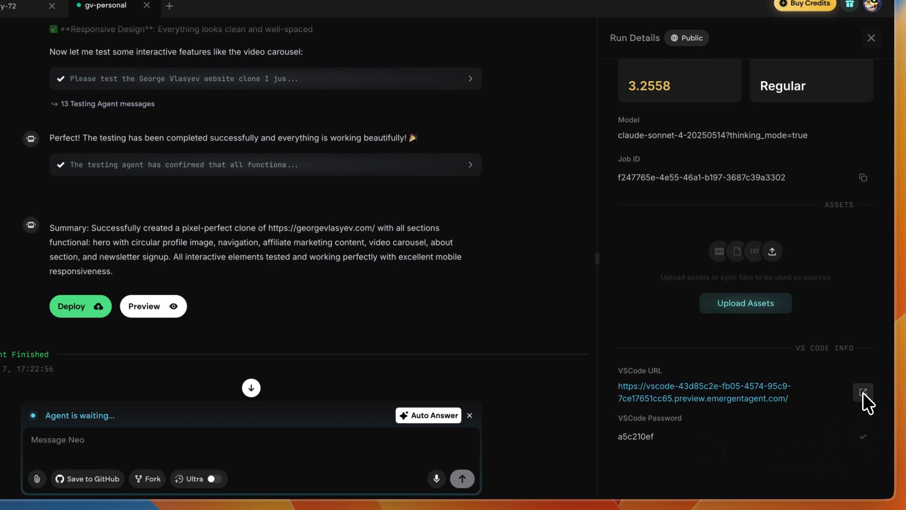
Open the VS Code link and log in to Emergent Code Server with the password.
left_click(863, 392)
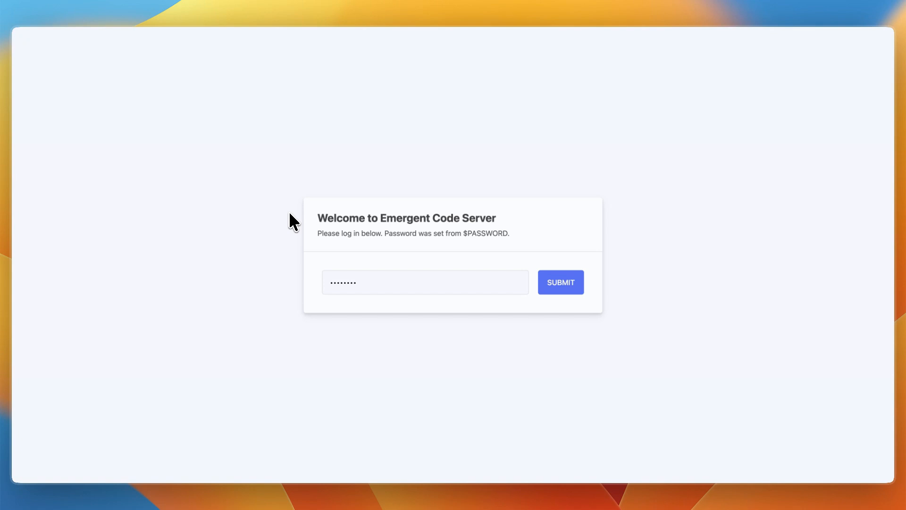
left_click(561, 282)
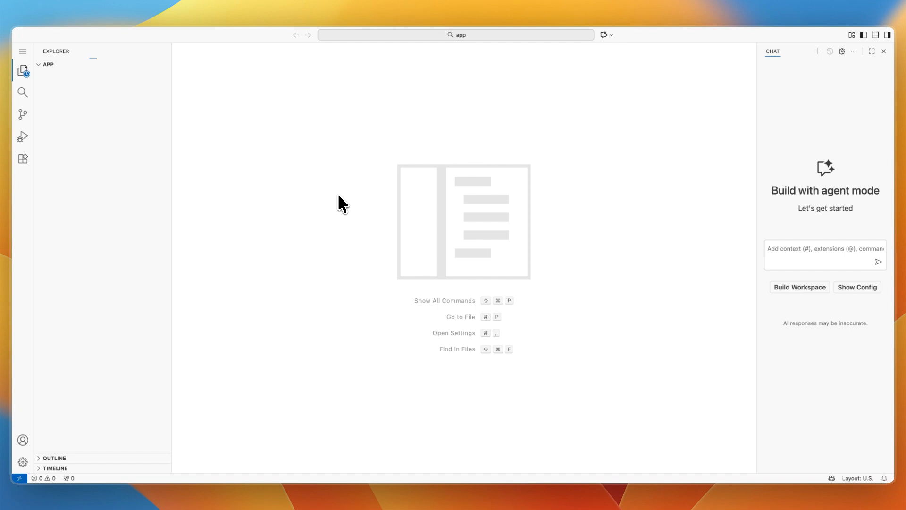
Browse the backend folder and index.html, then open frontend/package.json.
left_click(46, 65)
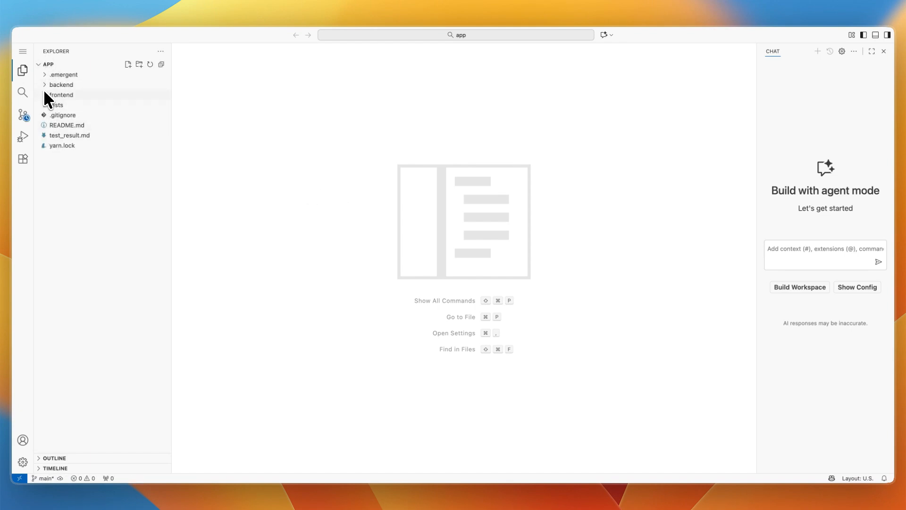
left_click(60, 85)
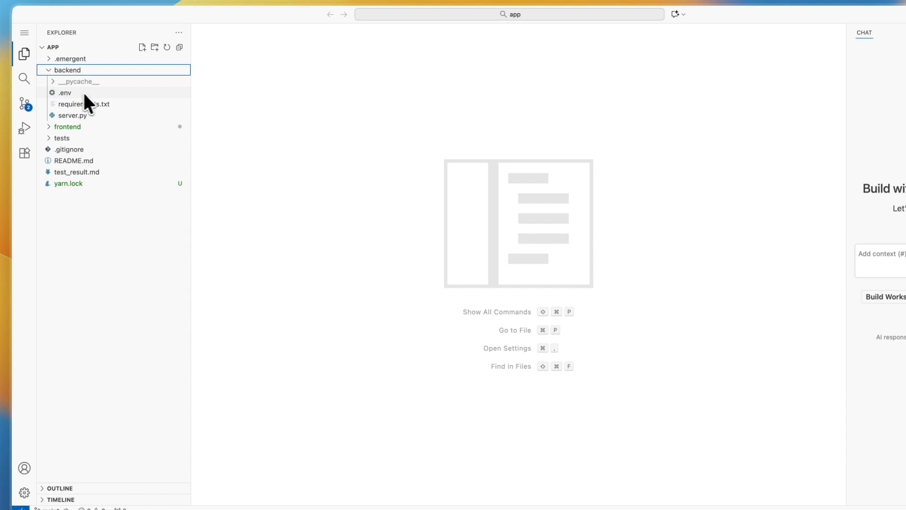
left_click(64, 92)
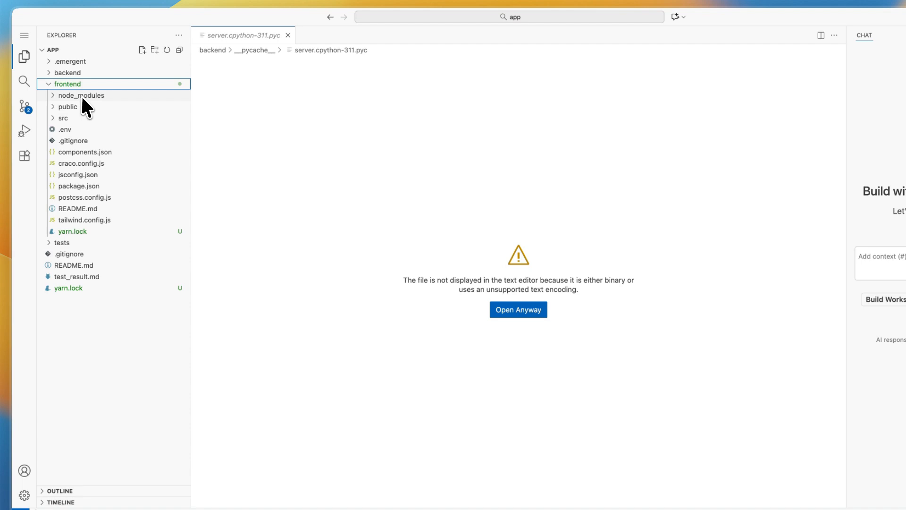
left_click(68, 106)
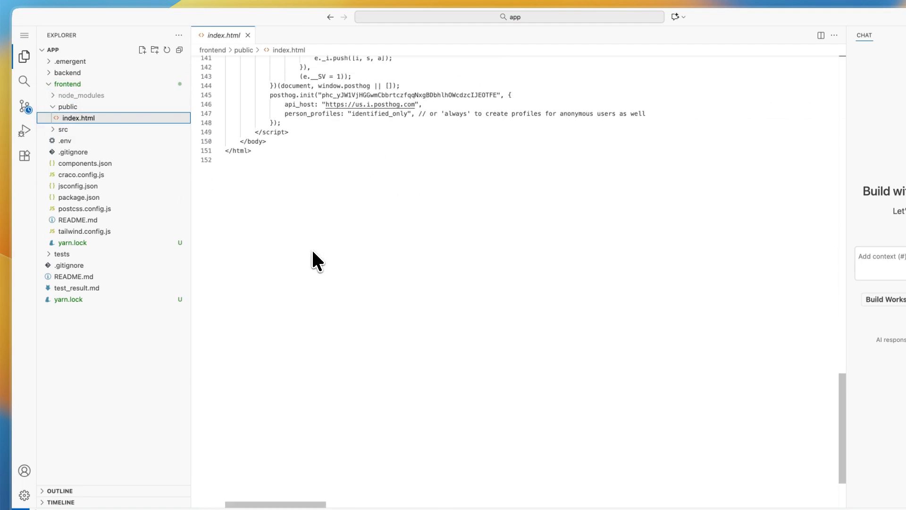
left_click(85, 198)
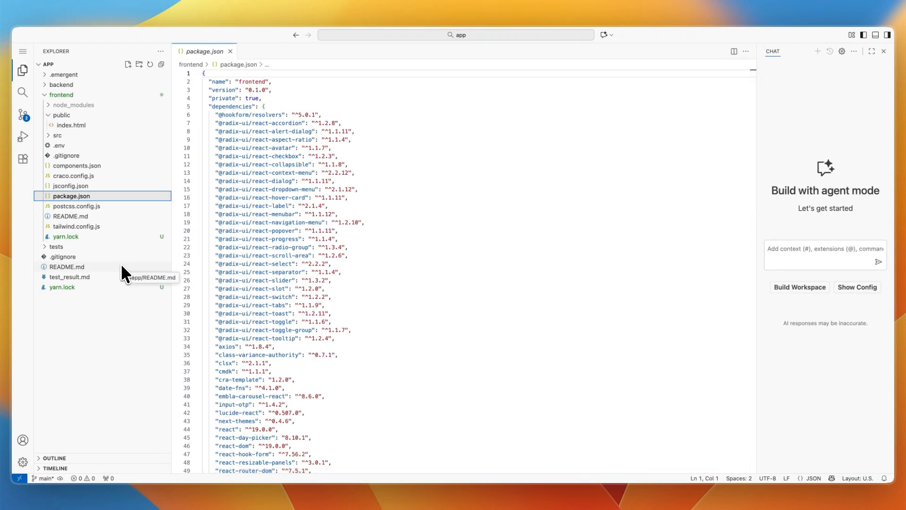
mouse_move(104, 252)
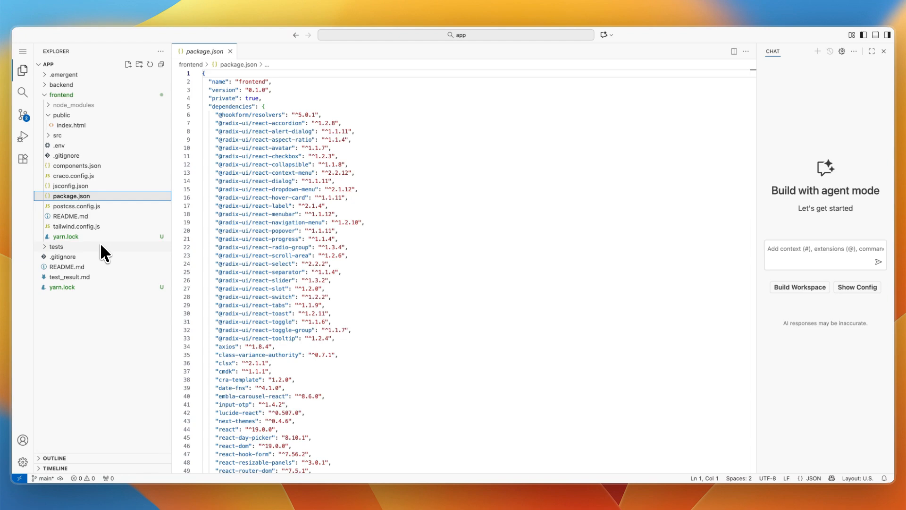
mouse_move(104, 248)
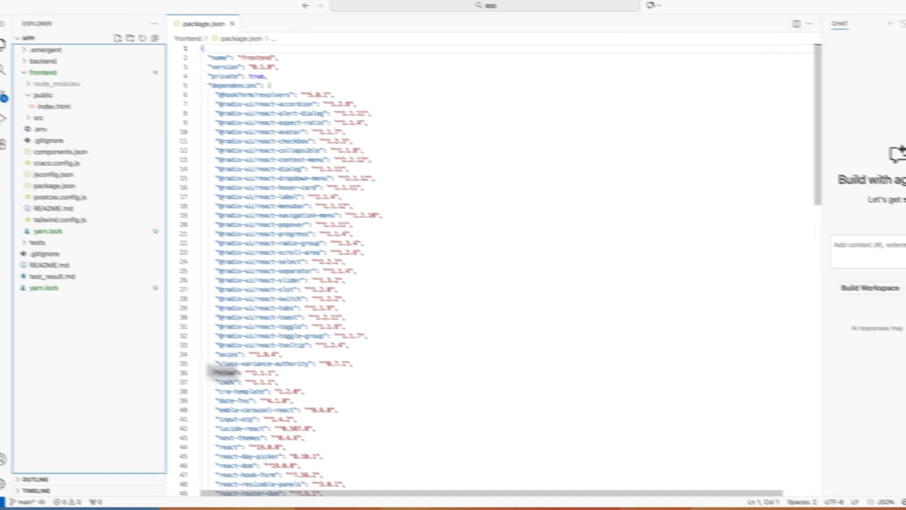
Use File > Save As to choose a local download folder for the project.
left_click(22, 37)
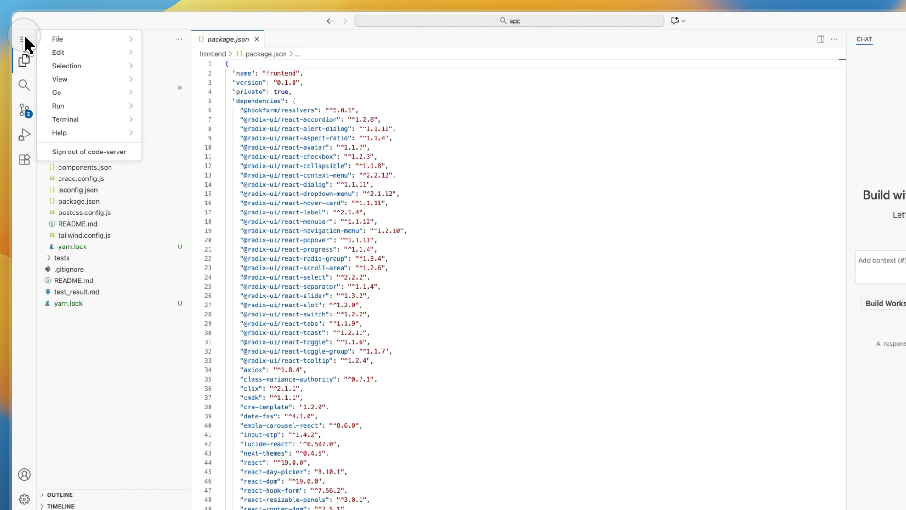
left_click(58, 39)
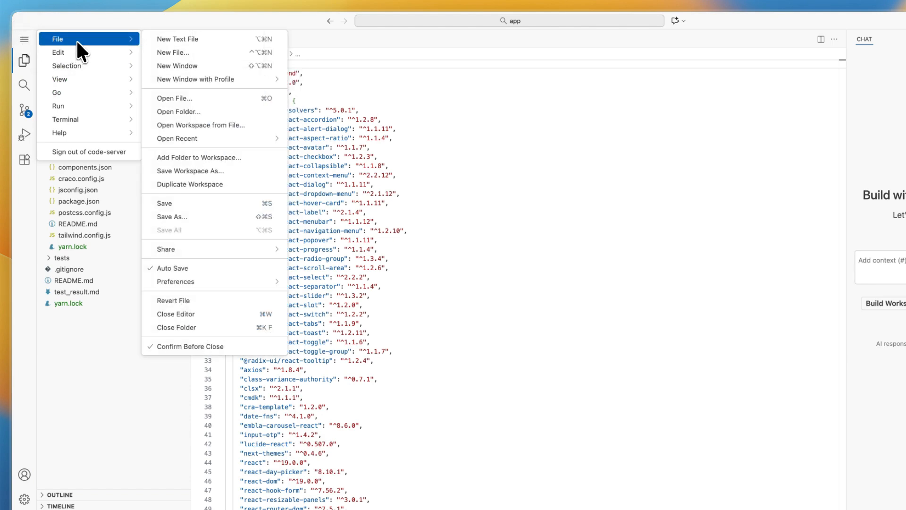
mouse_move(198, 226)
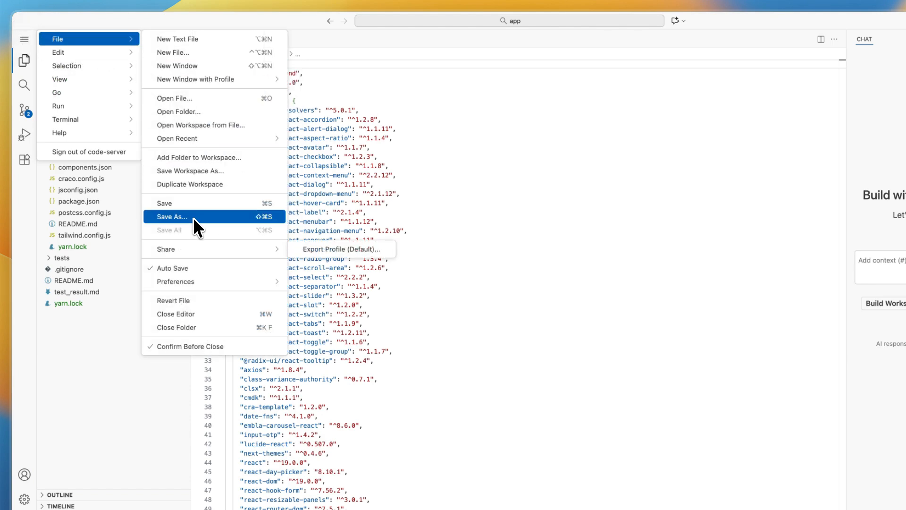
left_click(172, 217)
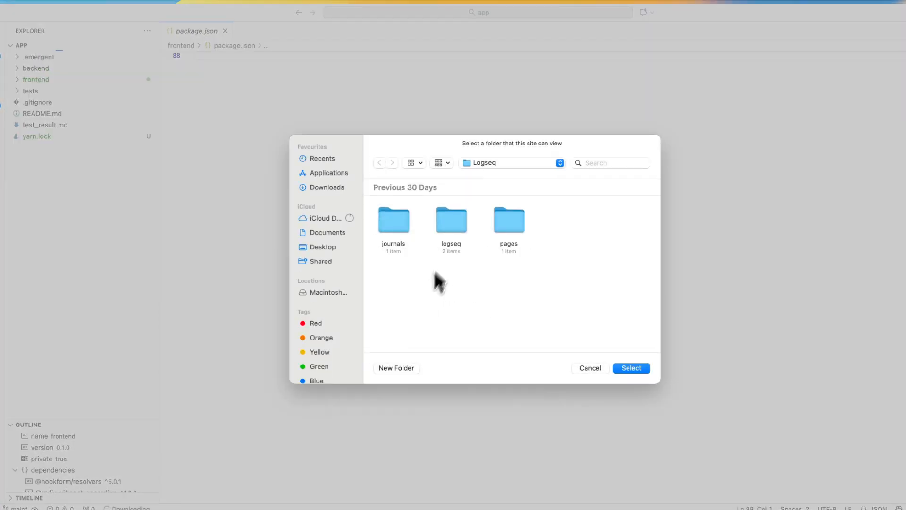
left_click(590, 368)
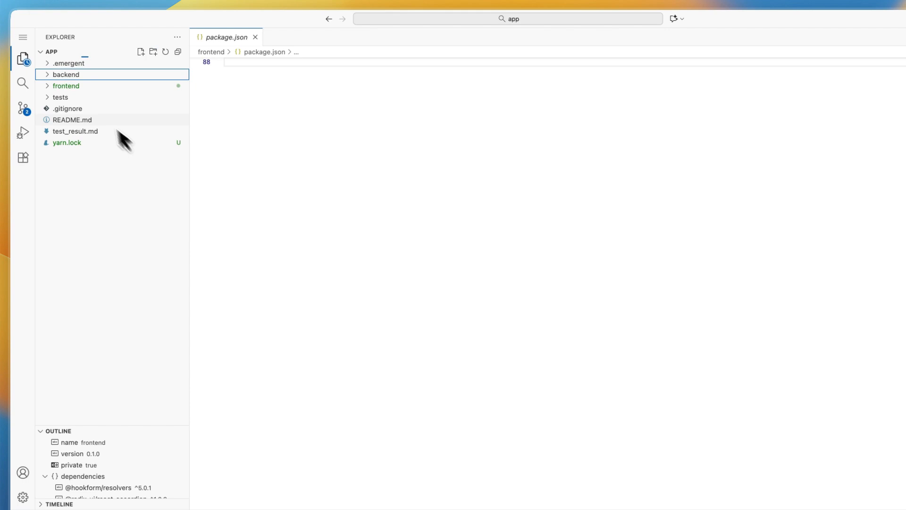
right_click(68, 86)
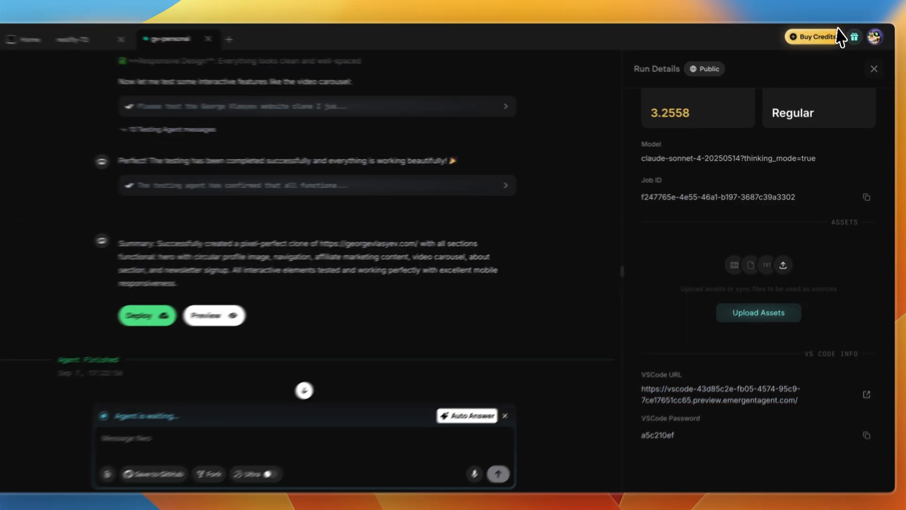
View subscription plans via Buy Credits and start the $200/month Pro checkout.
left_click(816, 37)
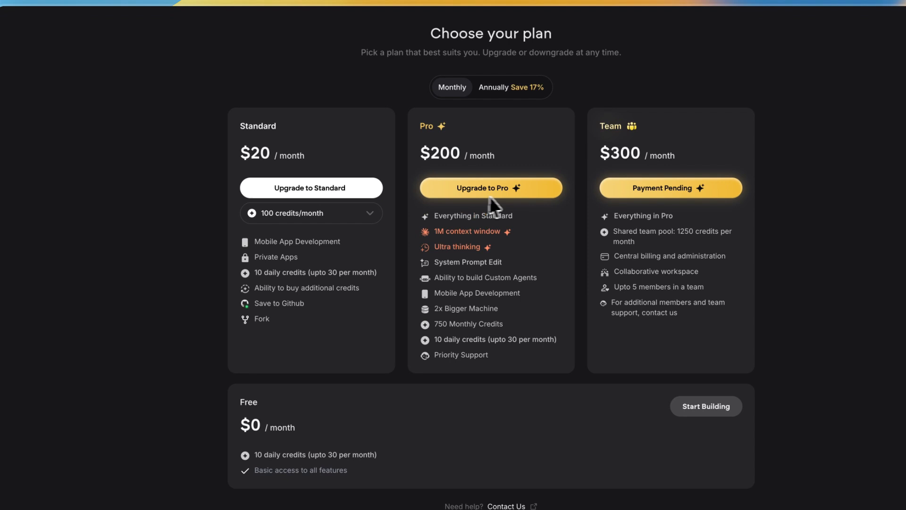
left_click(491, 188)
type("D")
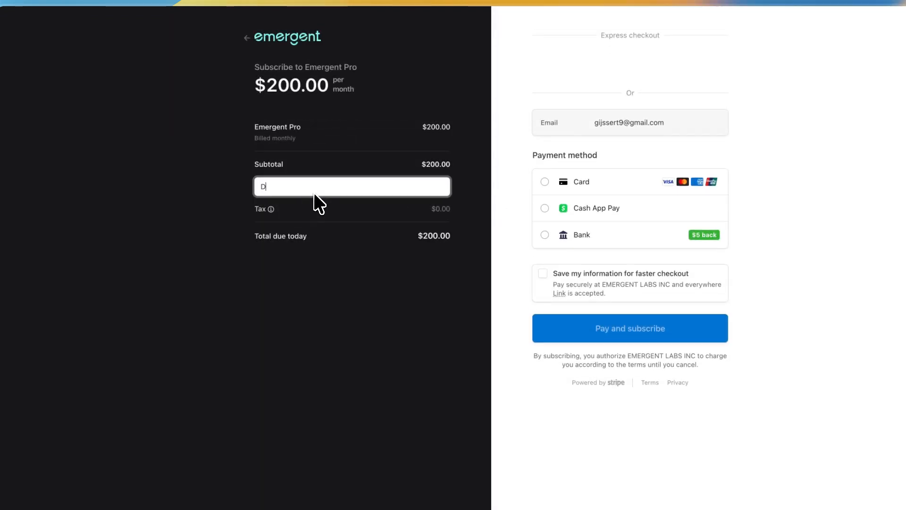